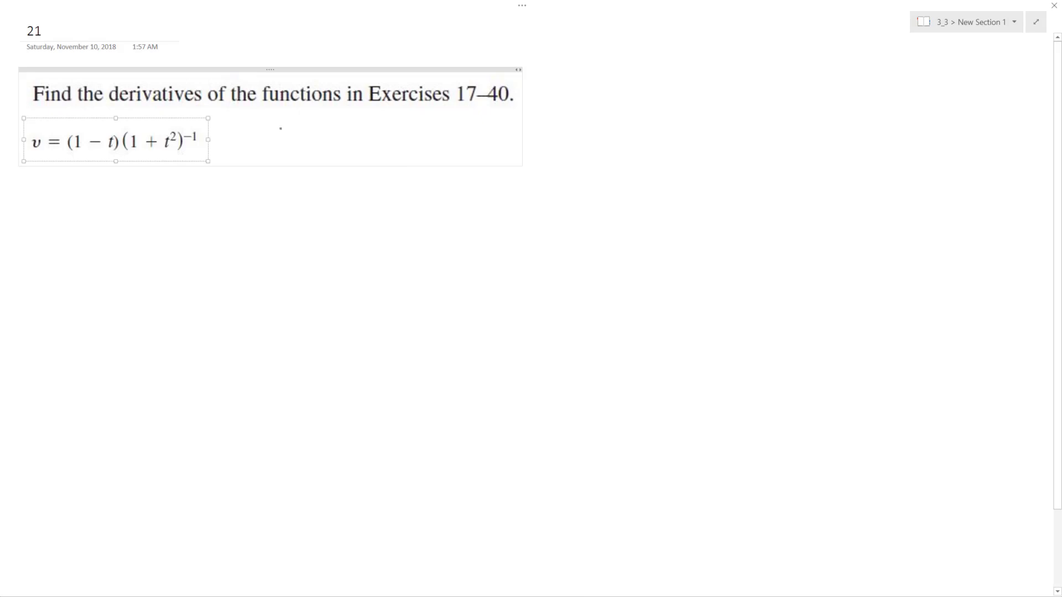
Ink the numerator (1−t) and a fraction bar to the right of the pasted exercise.
left_click_drag(277, 138, 349, 142)
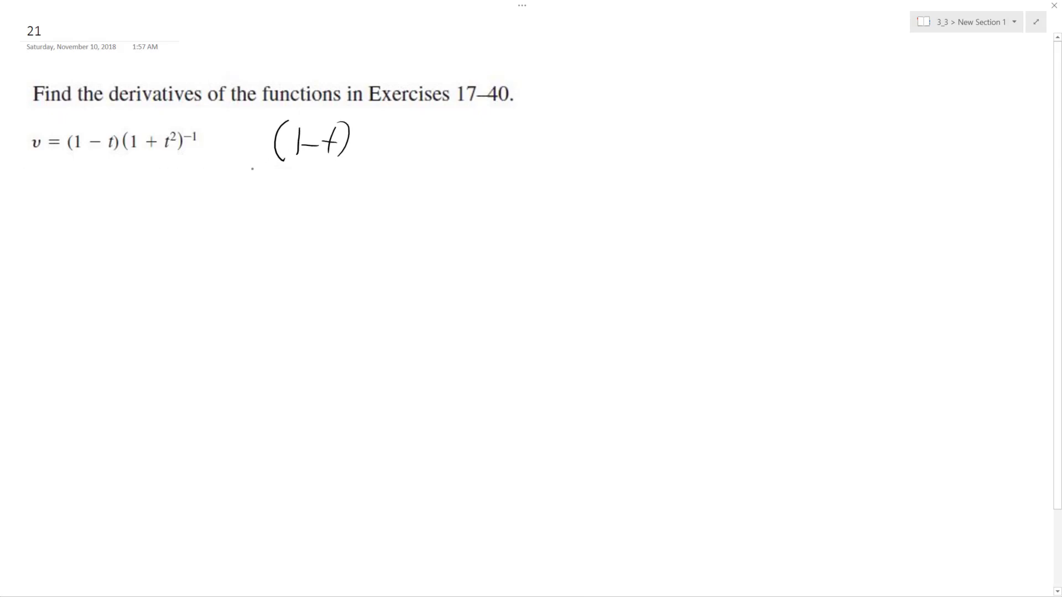
left_click_drag(254, 168, 371, 170)
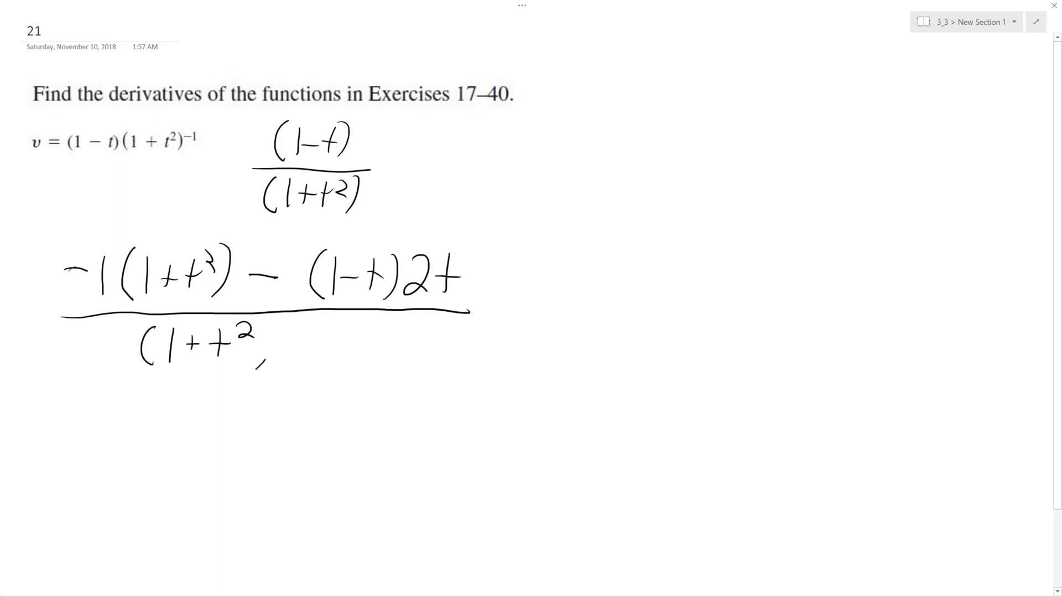
Finish the derivative's denominator as (1+t²)² beneath the expression.
left_click_drag(257, 345, 298, 325)
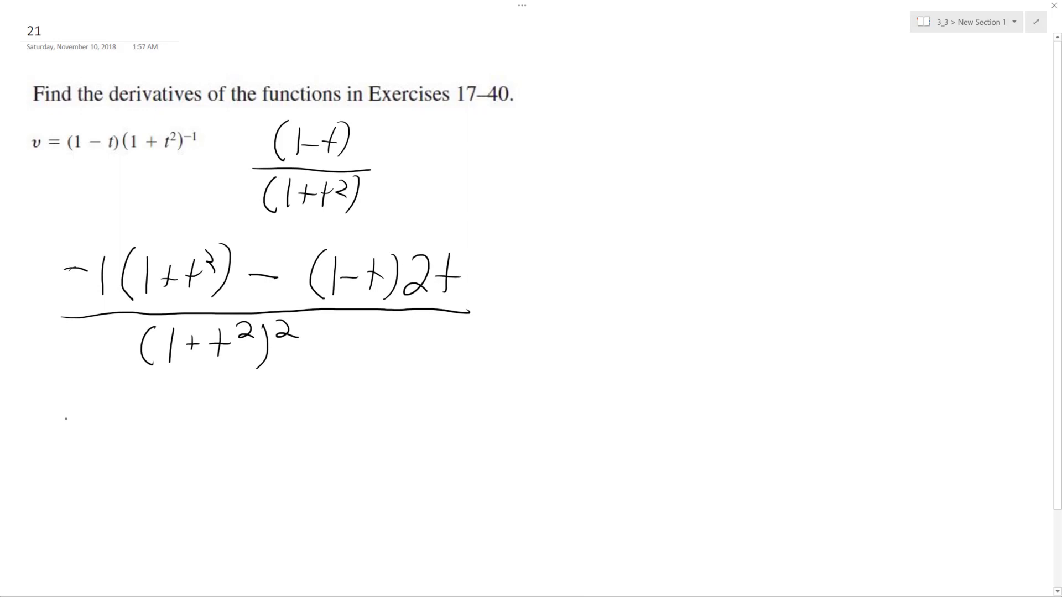